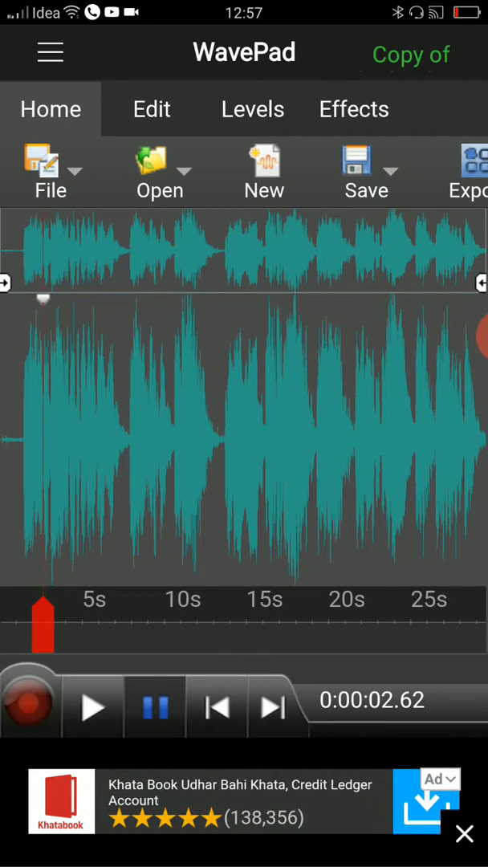
Show the audio effects choices (Echo, Reverb, Chorus) above the song's waveform.
{"action": "left_click", "coordinate": [353, 109]}
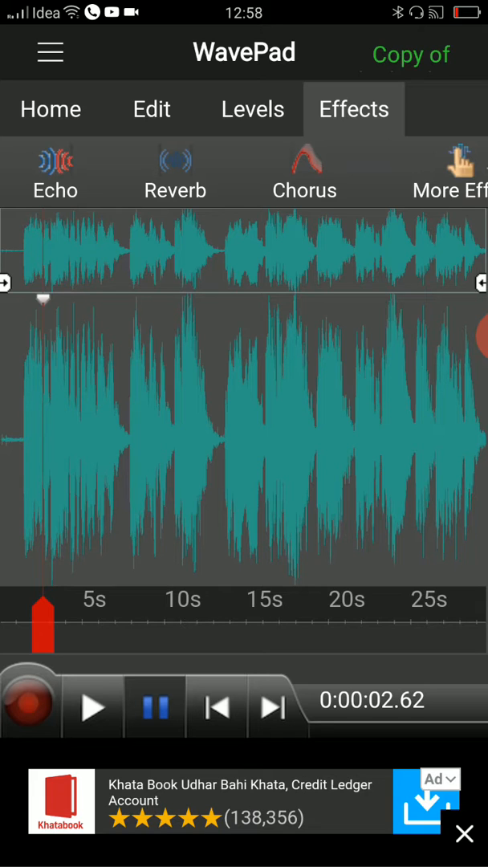
Bring up the Echo settings (338 ms, 38% gain) and preview the song with it briefly.
{"action": "left_click", "coordinate": [55, 169]}
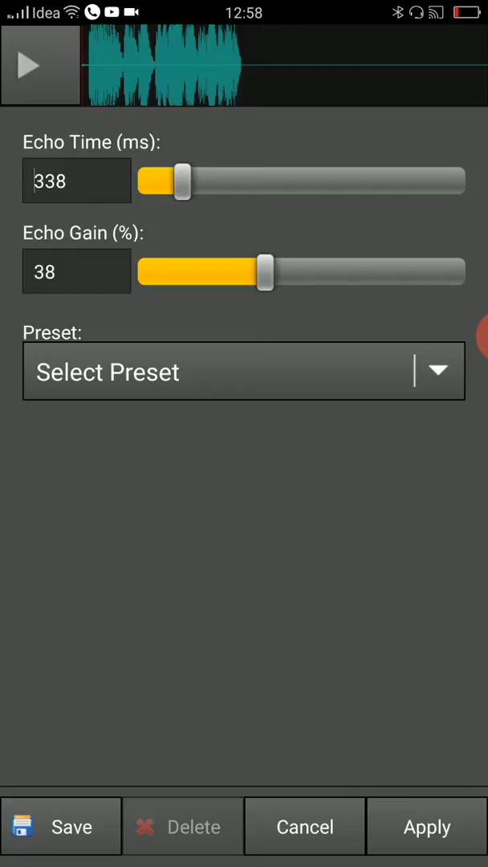
{"action": "left_click", "coordinate": [40, 64]}
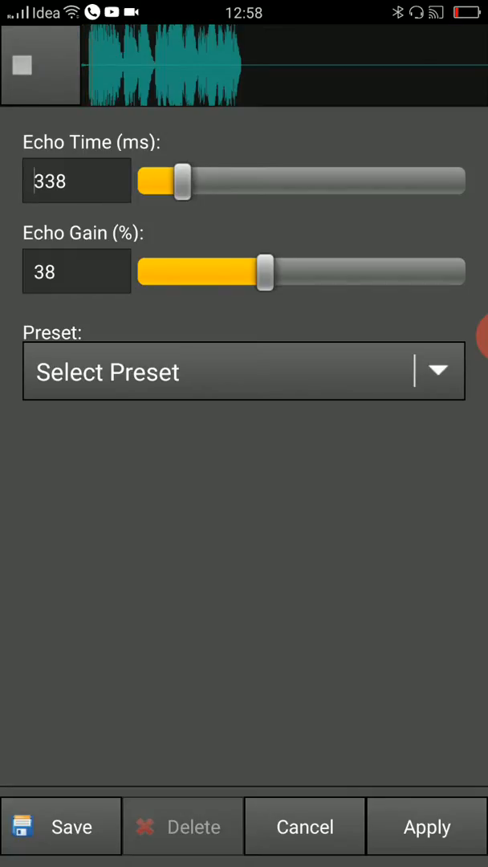
{"action": "left_click", "coordinate": [42, 64]}
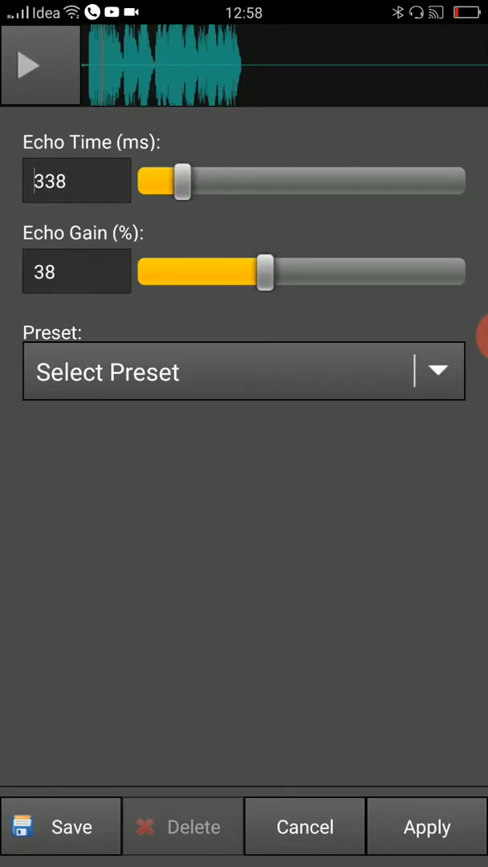
Tune the echo to 159 ms time and 40% gain, previewing along the way.
{"action": "left_click_drag", "start_coordinate": [183, 180], "coordinate": [164, 180]}
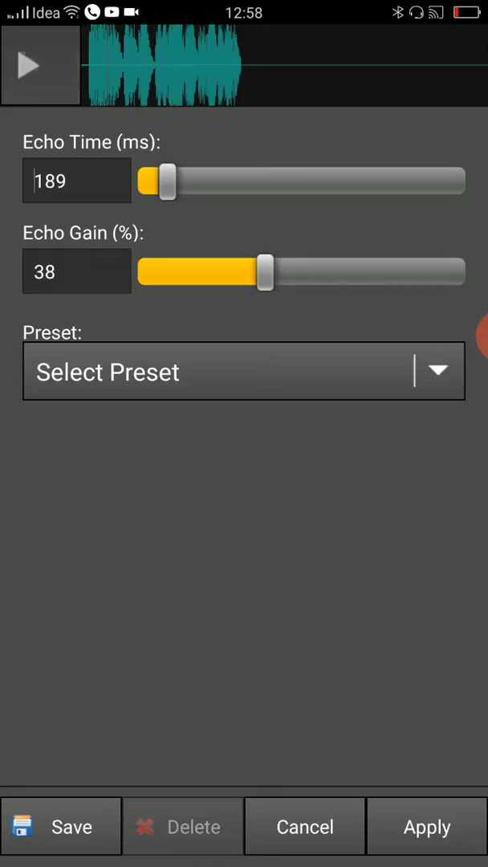
{"action": "left_click", "coordinate": [40, 64]}
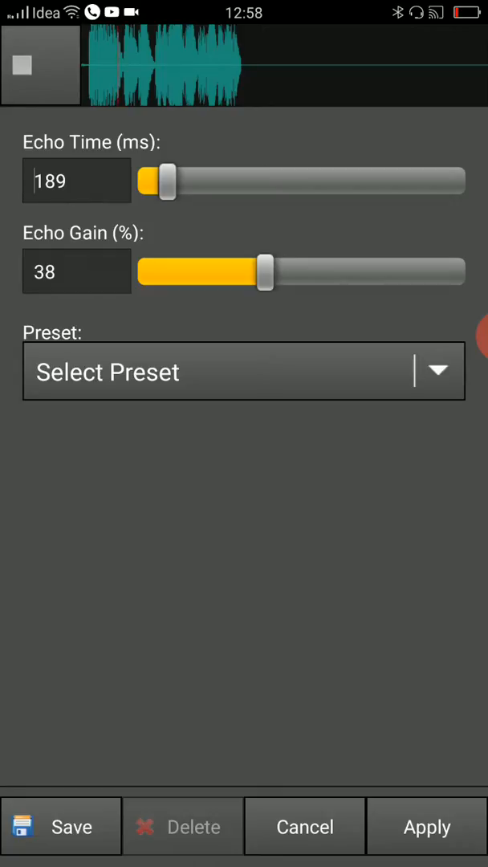
{"action": "left_click", "coordinate": [42, 64]}
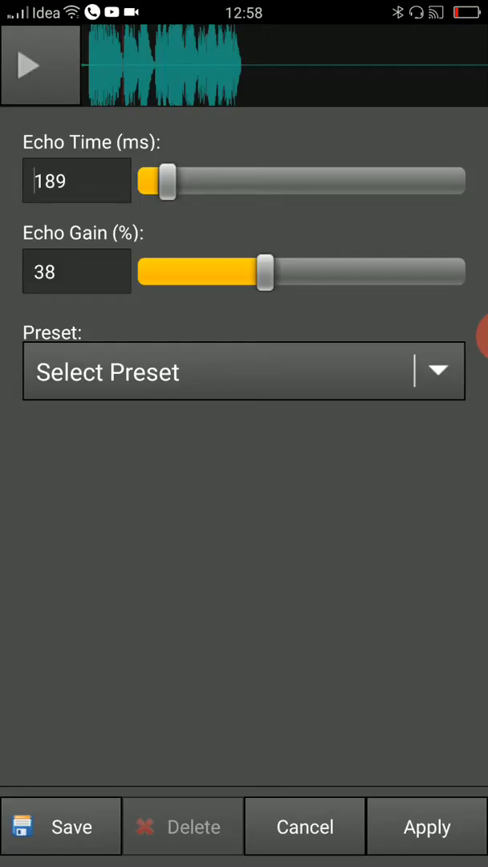
{"action": "left_click_drag", "start_coordinate": [164, 181], "coordinate": [173, 181]}
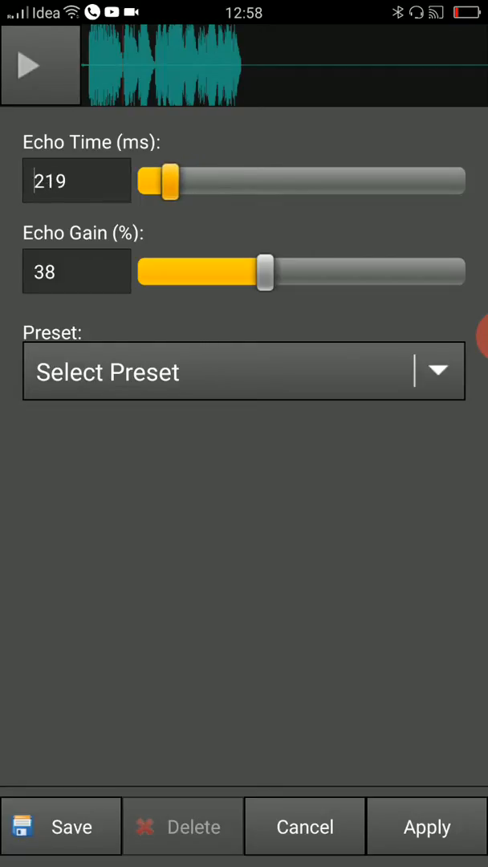
{"action": "left_click_drag", "start_coordinate": [174, 180], "coordinate": [161, 179]}
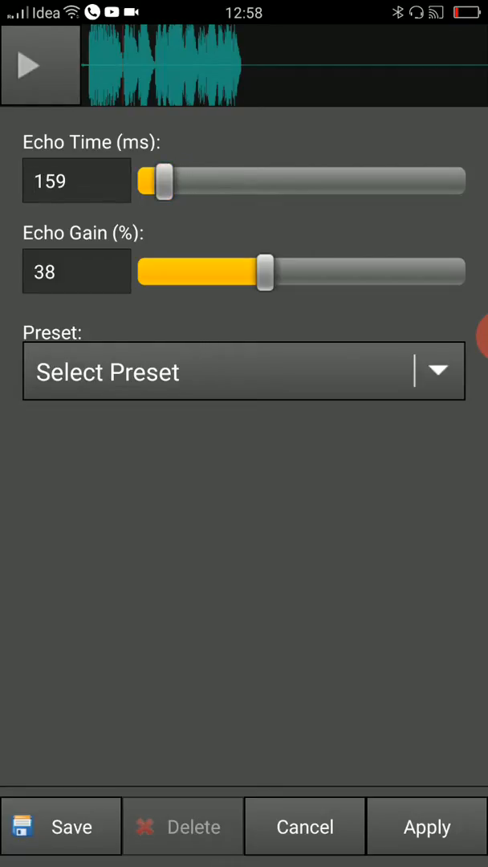
{"action": "left_click_drag", "start_coordinate": [260, 272], "coordinate": [270, 272]}
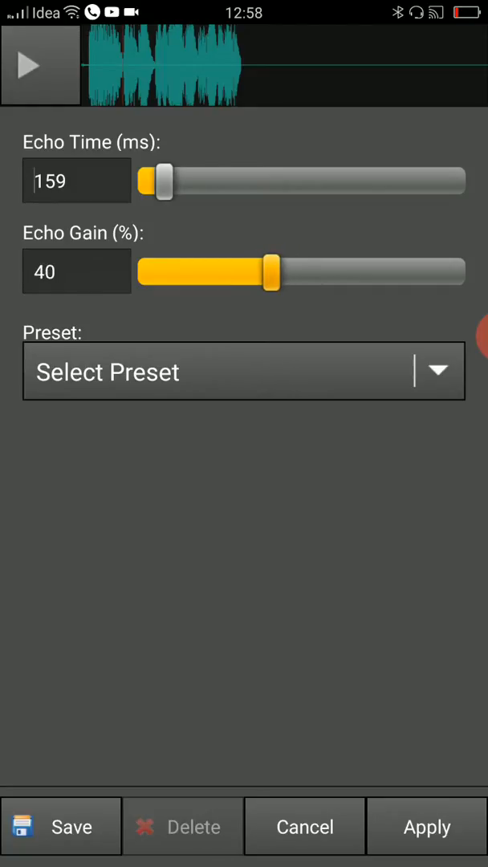
{"action": "left_click_drag", "start_coordinate": [279, 271], "coordinate": [270, 271]}
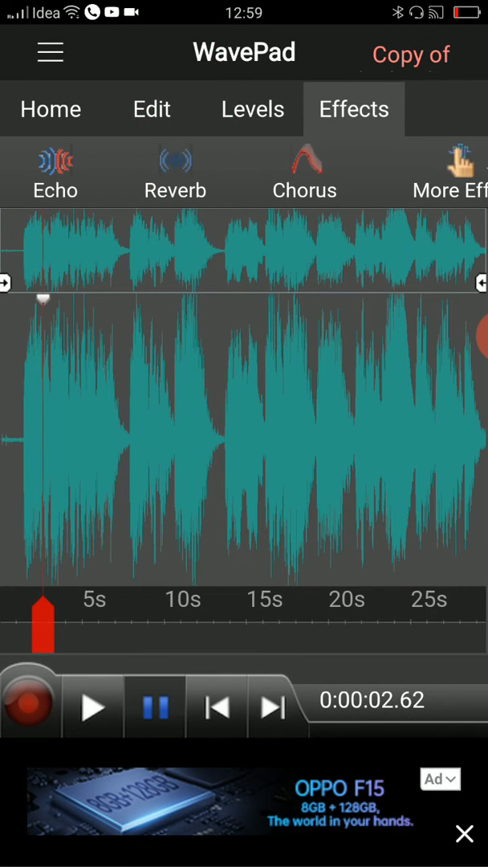
Return to the Home file options after the echo is applied to the song.
{"action": "left_click", "coordinate": [52, 109]}
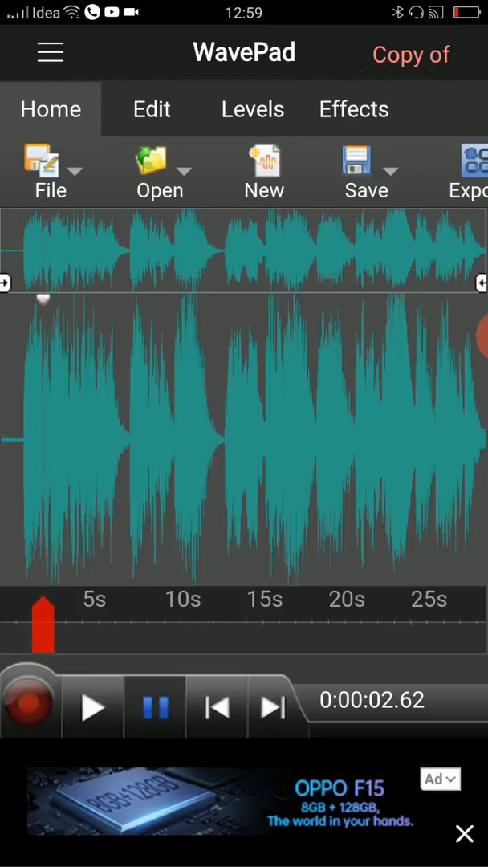